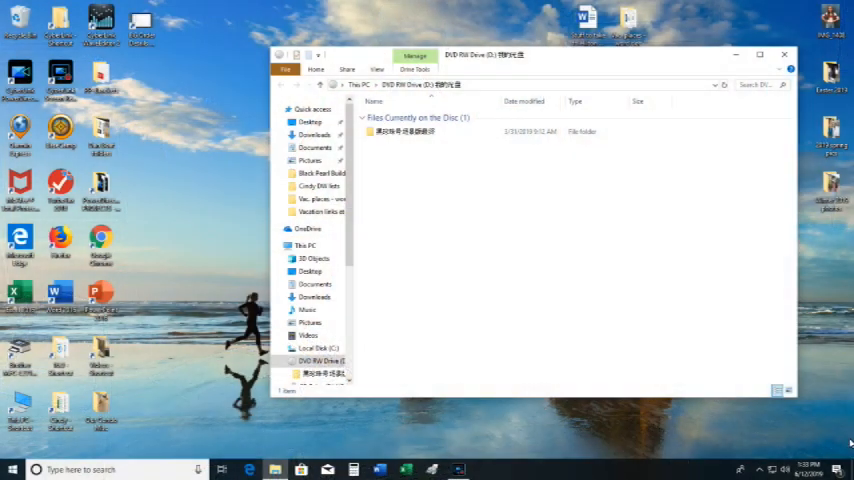
{"action": "mouse_move", "coordinate": [609, 168]}
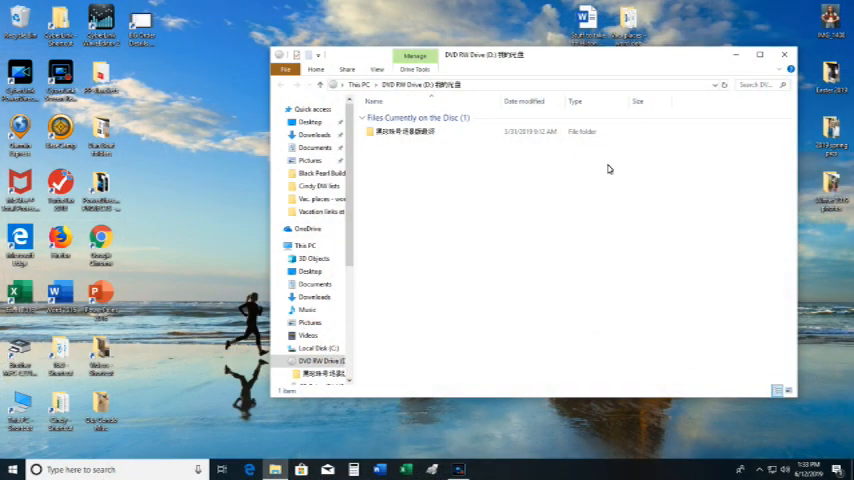
{"action": "mouse_move", "coordinate": [395, 143]}
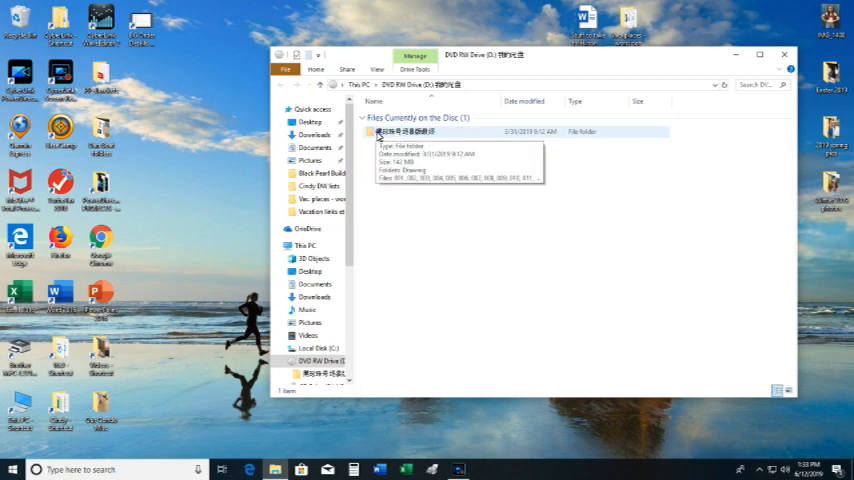
- Open the DVD folder, scroll the numbered documents, and launch document 001 in Word
{"action": "double_click", "coordinate": [405, 131]}
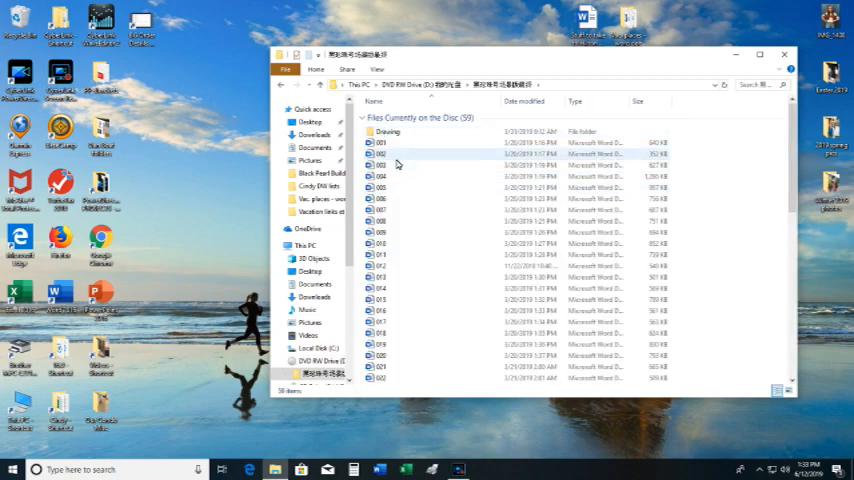
{"action": "scroll", "scroll_direction": "down", "scroll_amount": 3}
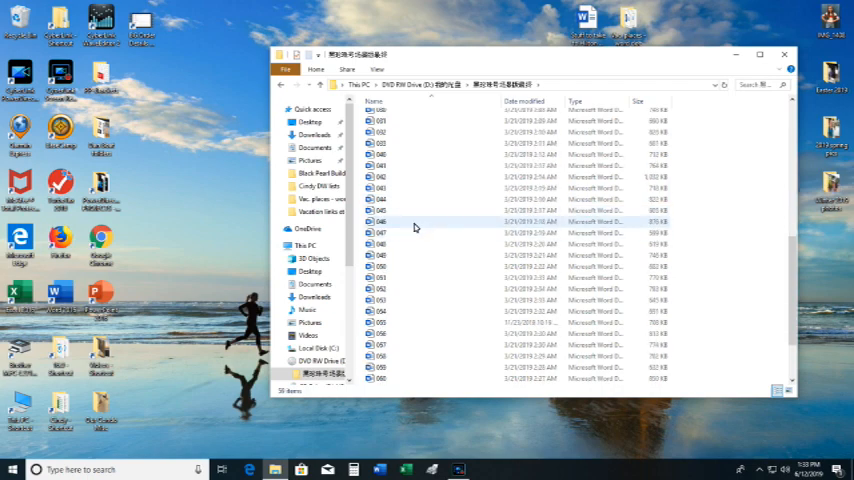
{"action": "scroll", "scroll_direction": "down", "scroll_amount": 3}
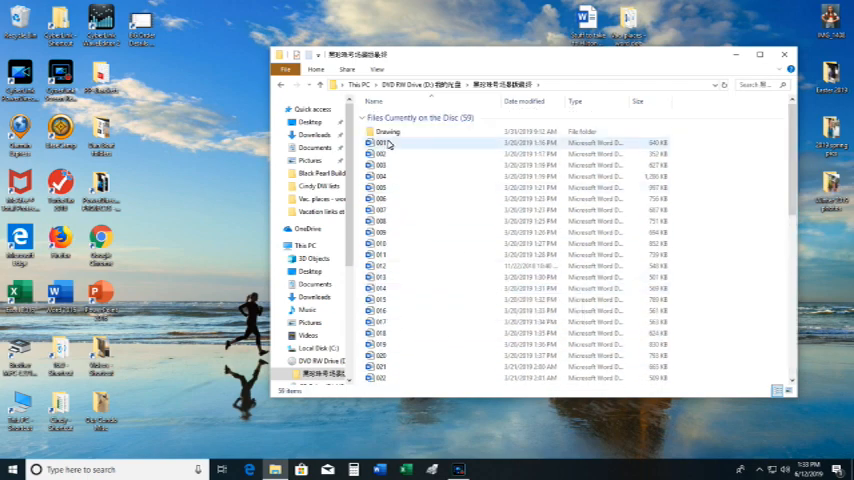
{"action": "double_click", "coordinate": [384, 142]}
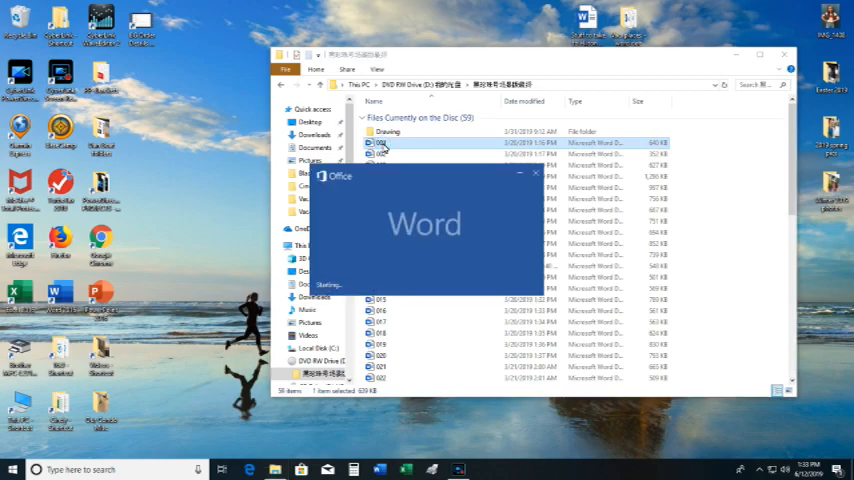
- Scroll through both read-only pages of red-lined ship part drawings in document 001
{"action": "double_click", "coordinate": [383, 142]}
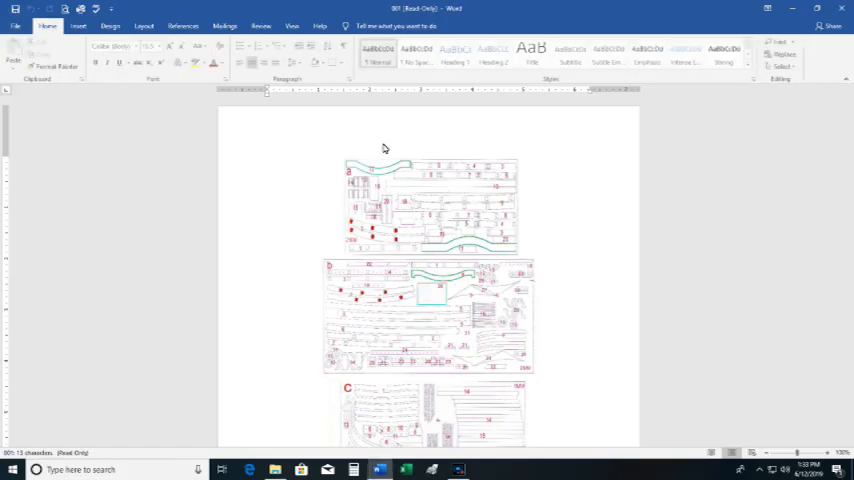
{"action": "scroll", "scroll_direction": "down", "scroll_amount": 3}
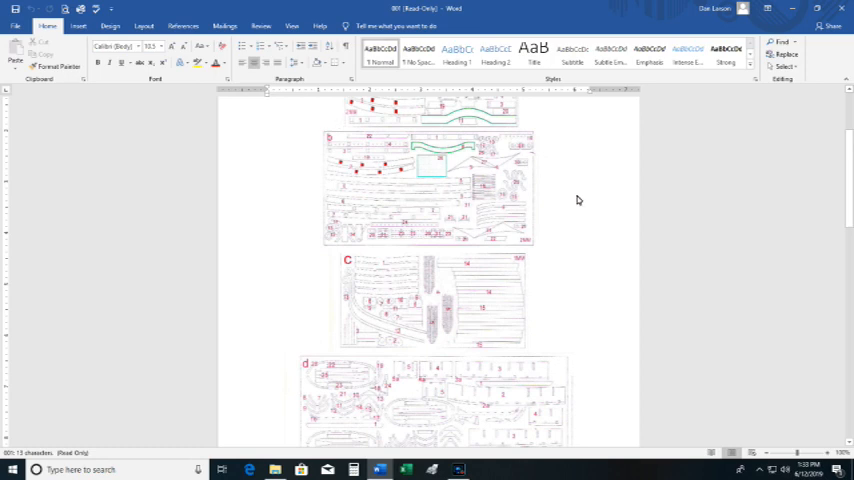
{"action": "scroll", "scroll_direction": "down", "scroll_amount": 3}
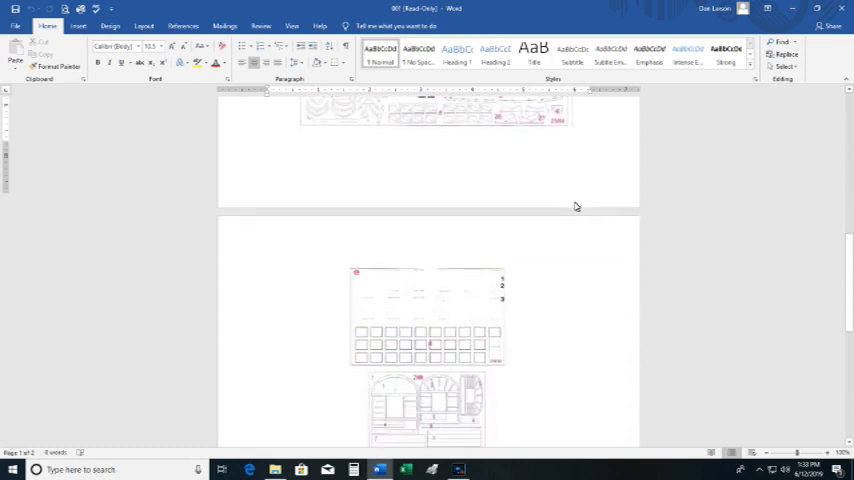
{"action": "scroll", "scroll_direction": "down", "scroll_amount": 3}
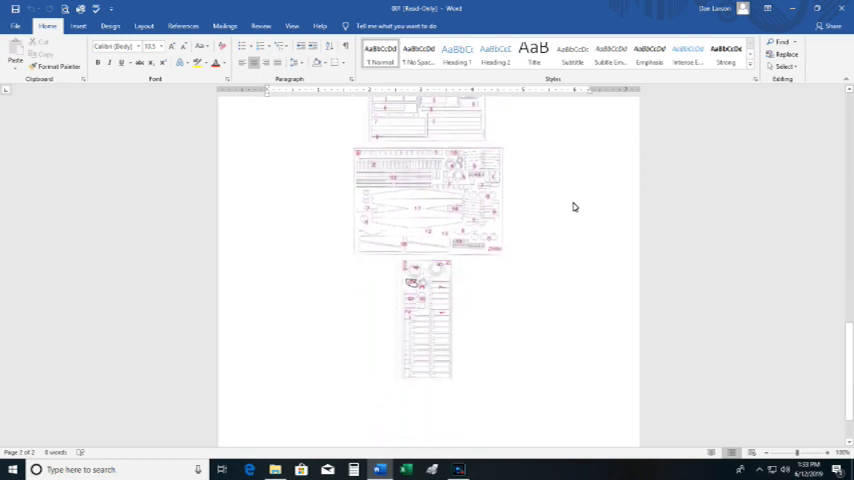
{"action": "scroll", "scroll_direction": "up", "scroll_amount": 3}
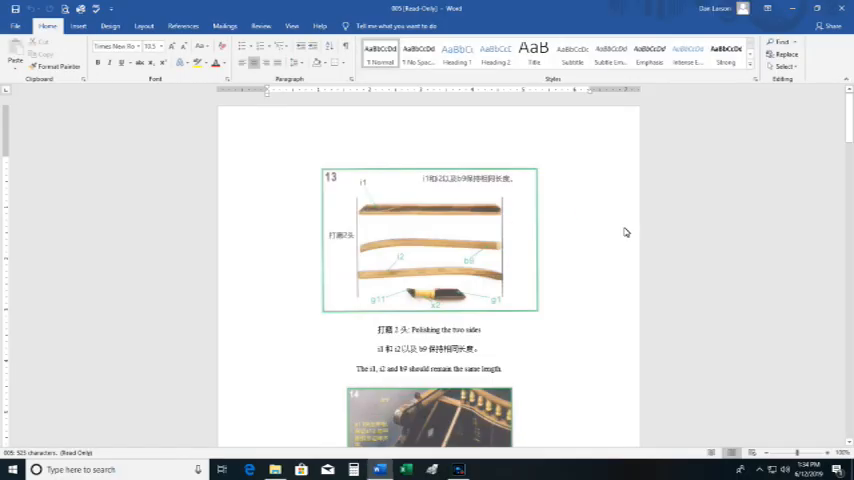
{"action": "scroll", "scroll_direction": "down", "scroll_amount": 3}
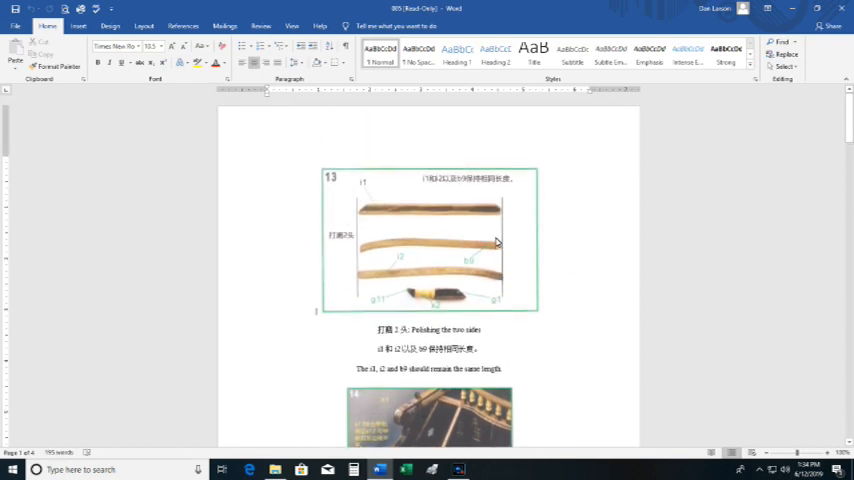
{"action": "mouse_move", "coordinate": [470, 257]}
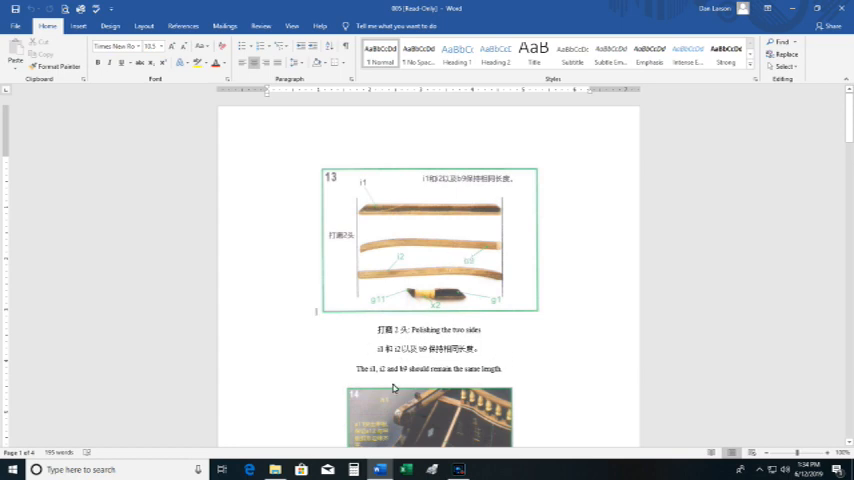
{"action": "mouse_move", "coordinate": [409, 395]}
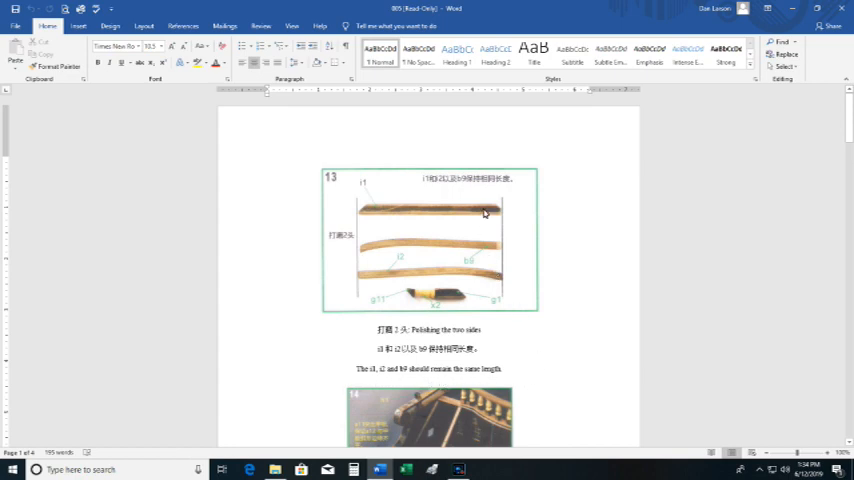
{"action": "scroll", "scroll_direction": "down", "scroll_amount": 3}
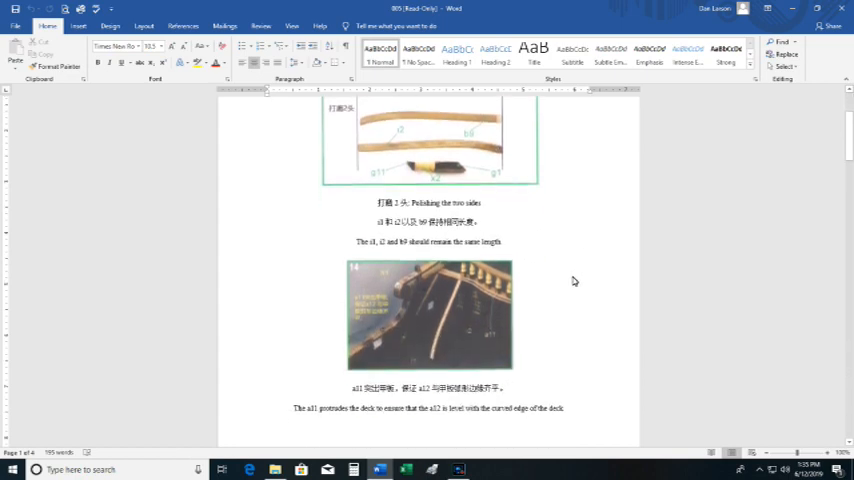
{"action": "scroll", "scroll_direction": "down", "scroll_amount": 3}
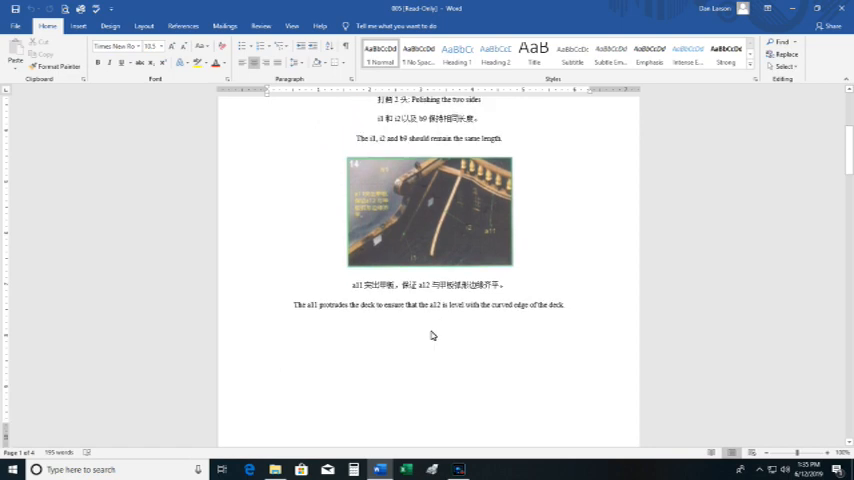
{"action": "mouse_move", "coordinate": [407, 348]}
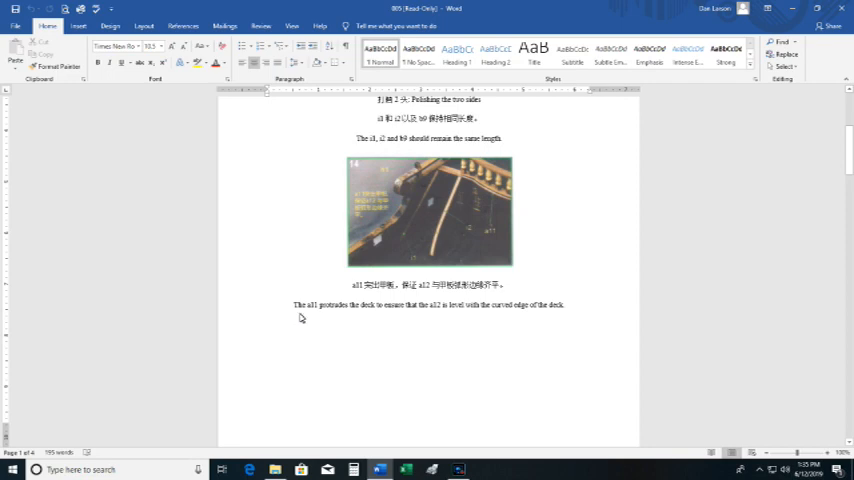
{"action": "mouse_move", "coordinate": [336, 328]}
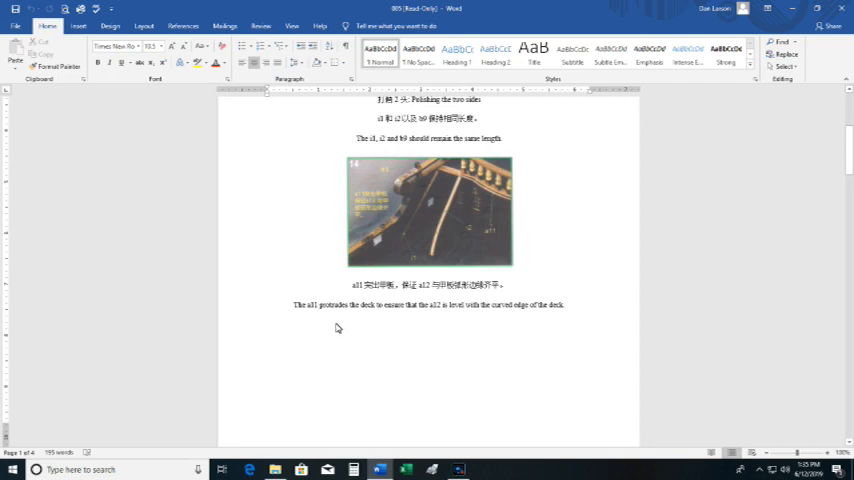
{"action": "mouse_move", "coordinate": [419, 322]}
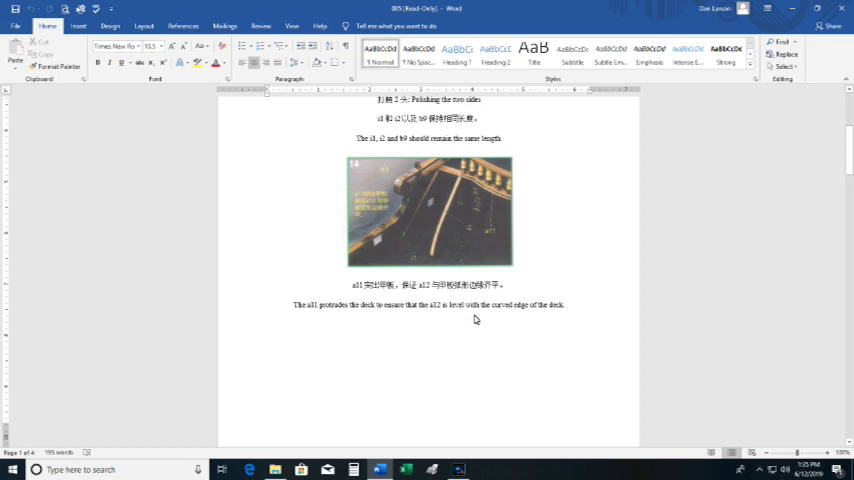
{"action": "mouse_move", "coordinate": [572, 315]}
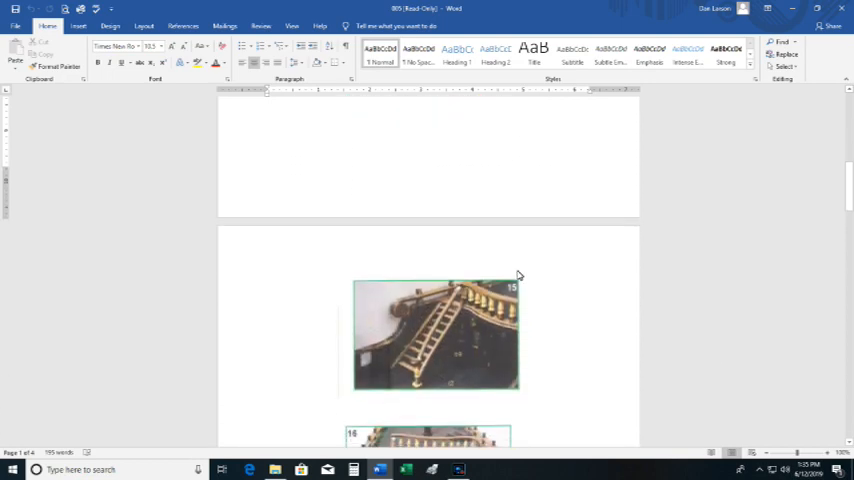
{"action": "scroll", "scroll_direction": "down", "scroll_amount": 3}
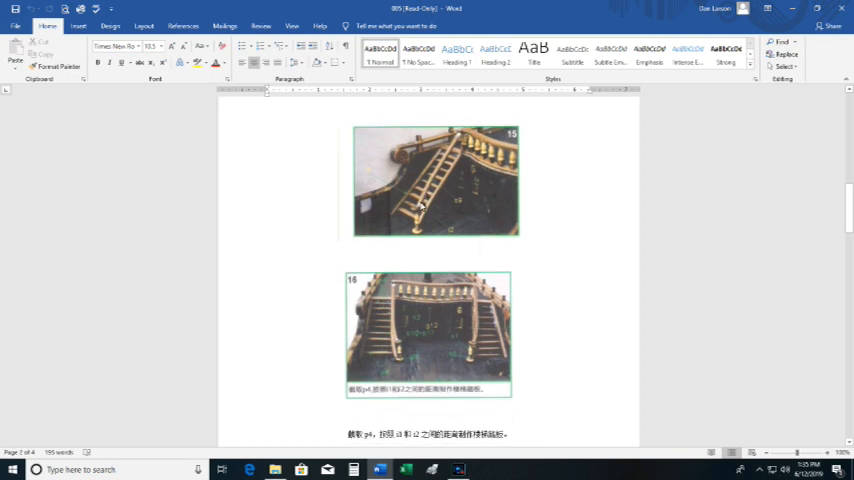
{"action": "scroll", "scroll_direction": "down", "scroll_amount": 3}
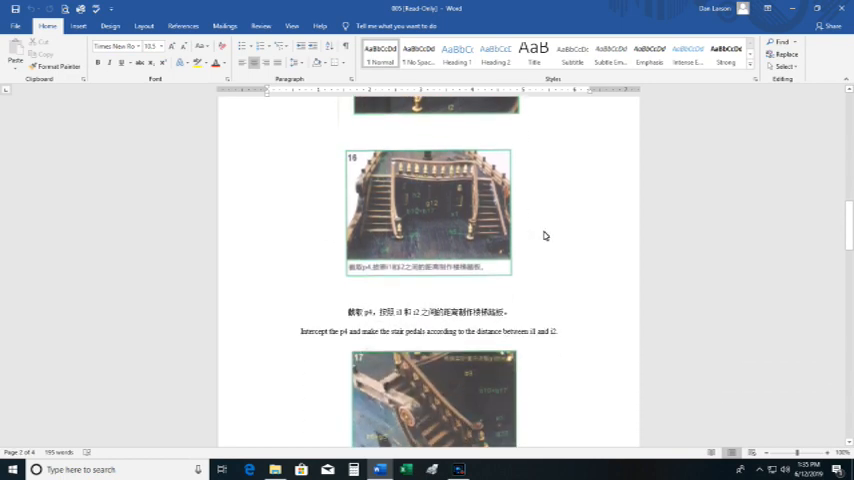
{"action": "scroll", "scroll_direction": "down", "scroll_amount": 3}
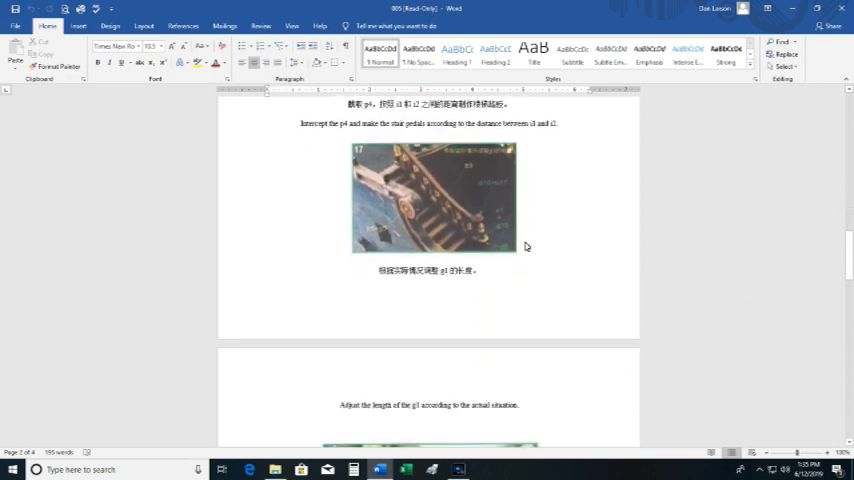
{"action": "scroll", "scroll_direction": "down", "scroll_amount": 3}
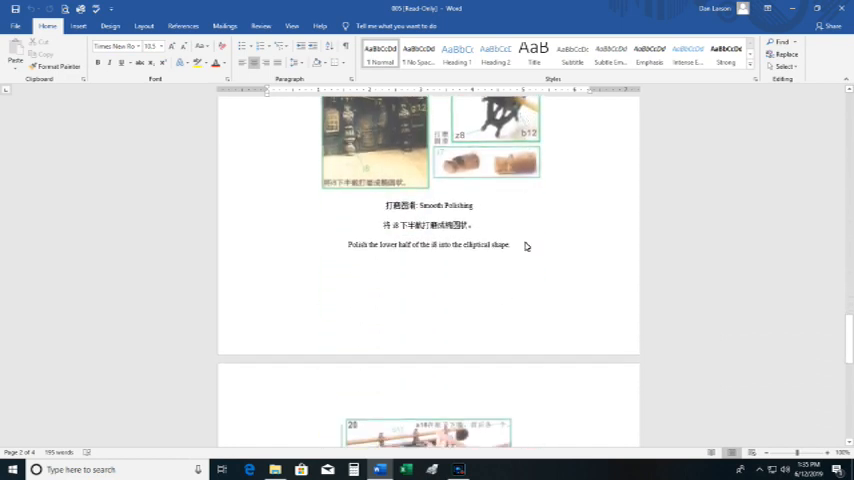
{"action": "scroll", "scroll_direction": "down", "scroll_amount": 3}
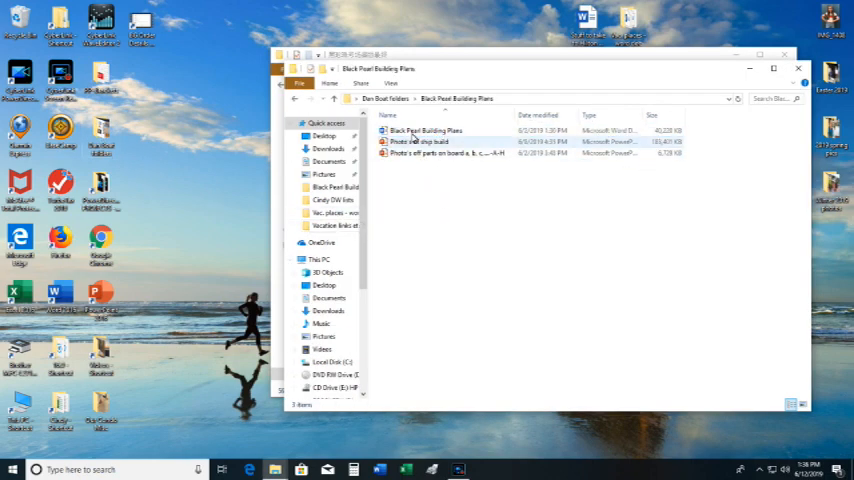
- Open the 'Black Pearl Building Plans' Word file from its folder
{"action": "left_click", "coordinate": [425, 130]}
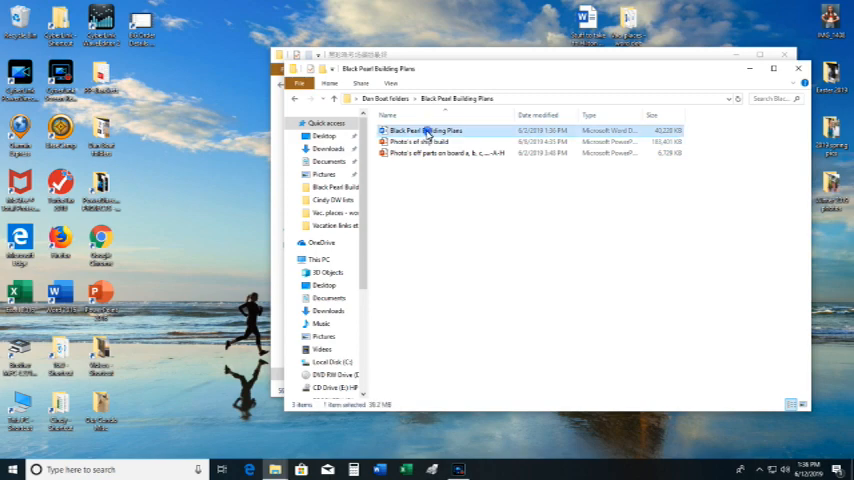
{"action": "double_click", "coordinate": [425, 130]}
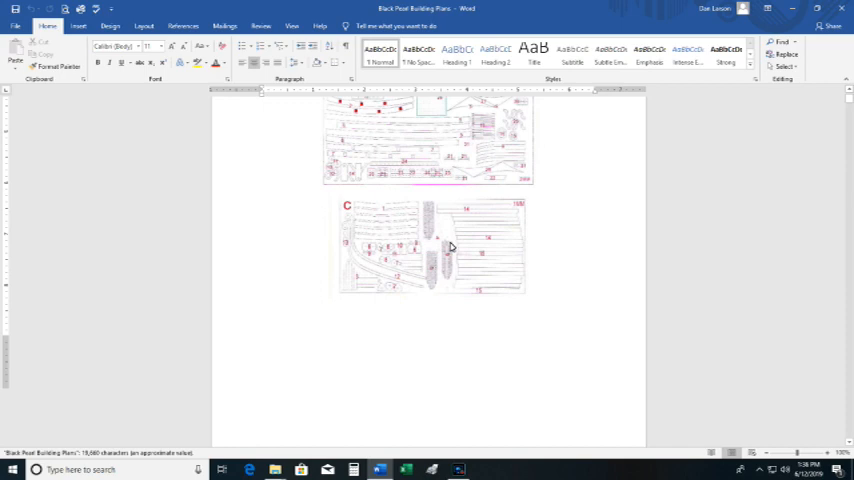
{"action": "scroll", "scroll_direction": "down", "scroll_amount": 3}
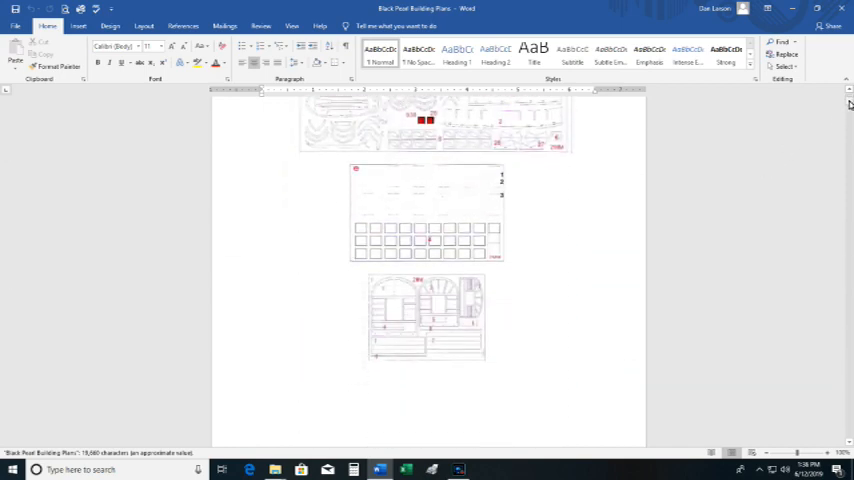
{"action": "scroll", "scroll_direction": "down", "scroll_amount": 3}
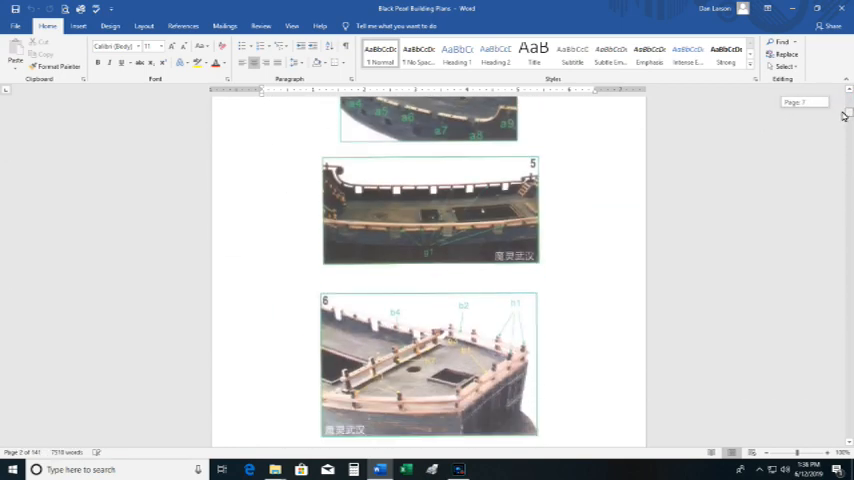
{"action": "scroll", "scroll_direction": "down", "scroll_amount": 3}
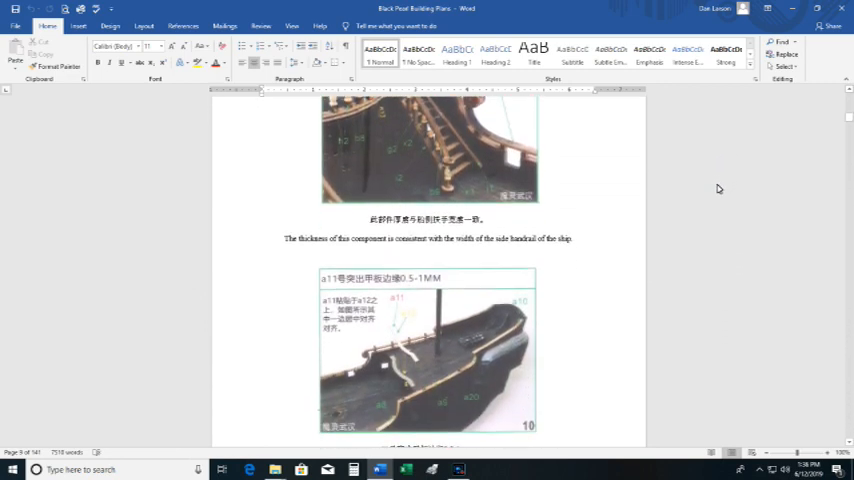
{"action": "scroll", "scroll_direction": "down", "scroll_amount": 3}
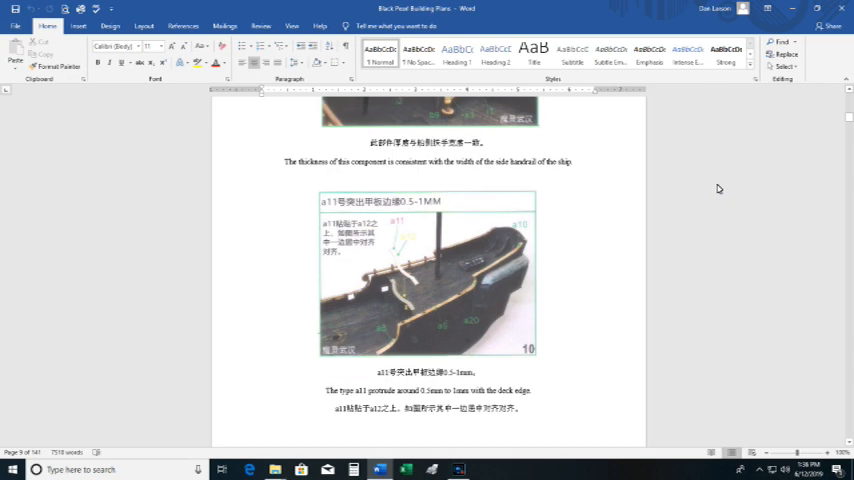
{"action": "scroll", "scroll_direction": "down", "scroll_amount": 3}
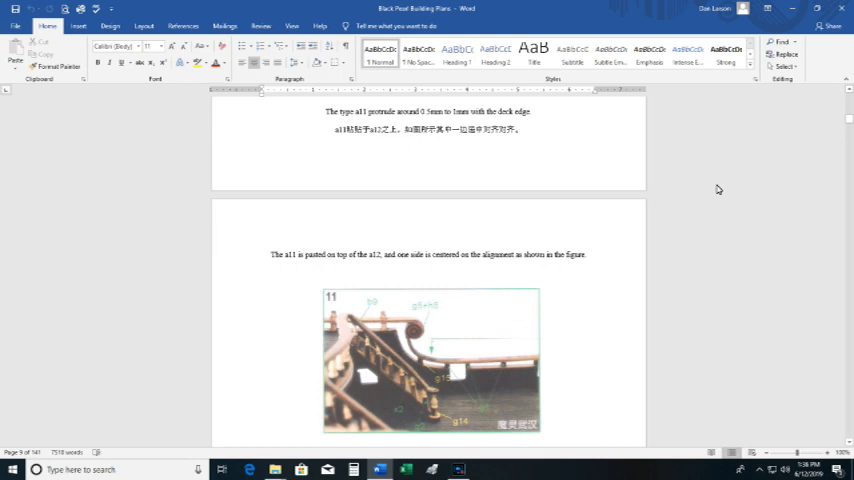
{"action": "scroll", "scroll_direction": "down", "scroll_amount": 3}
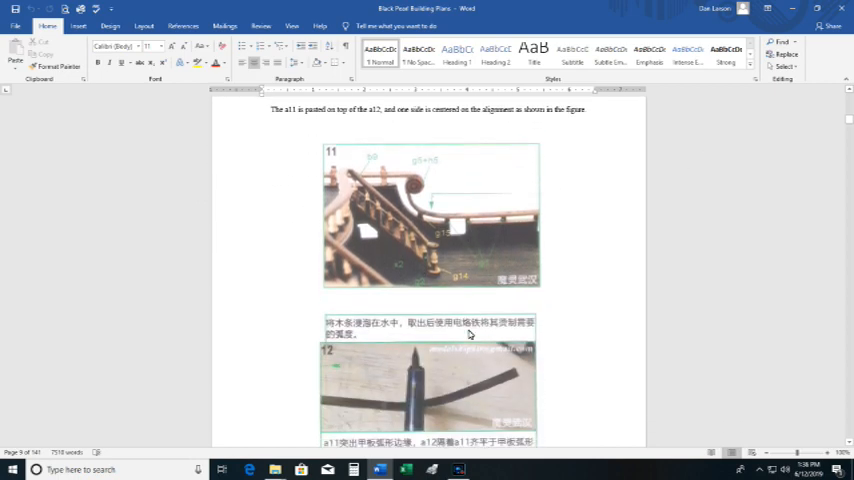
{"action": "scroll", "scroll_direction": "down", "scroll_amount": 3}
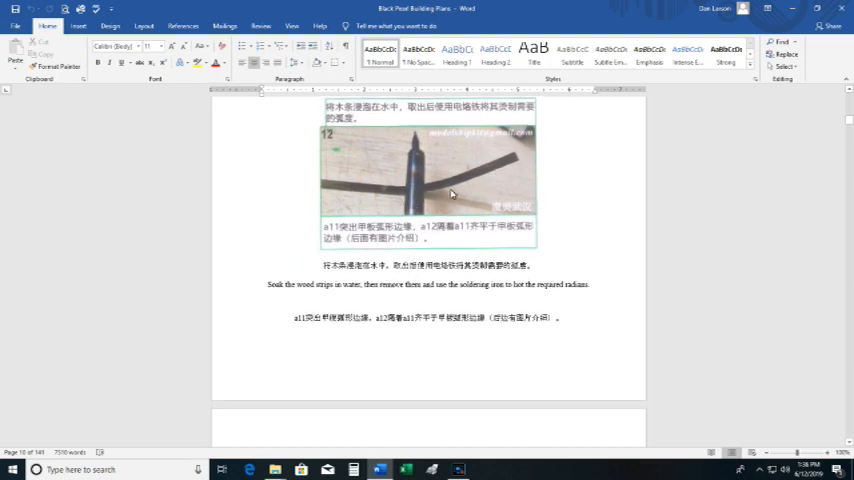
{"action": "mouse_move", "coordinate": [484, 196]}
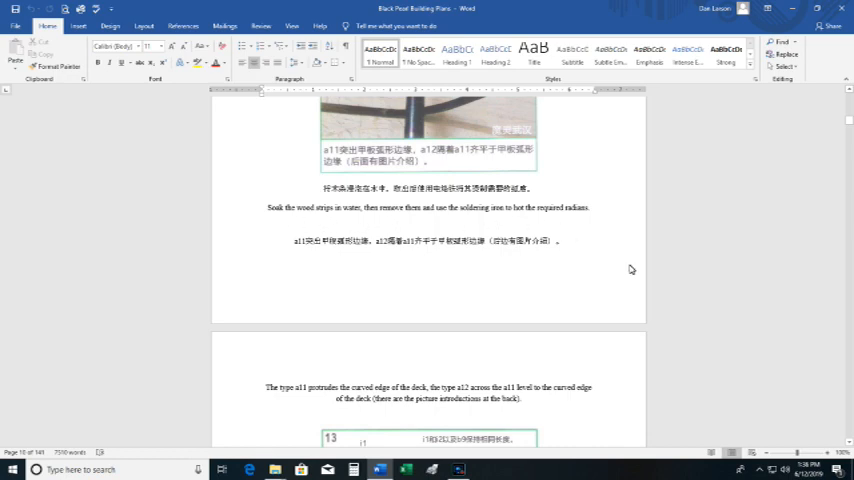
{"action": "scroll", "scroll_direction": "down", "scroll_amount": 3}
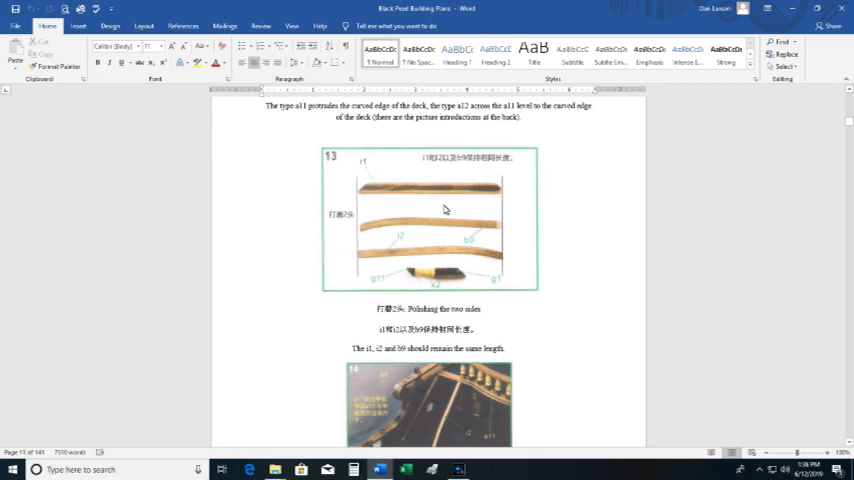
{"action": "scroll", "scroll_direction": "down", "scroll_amount": 3}
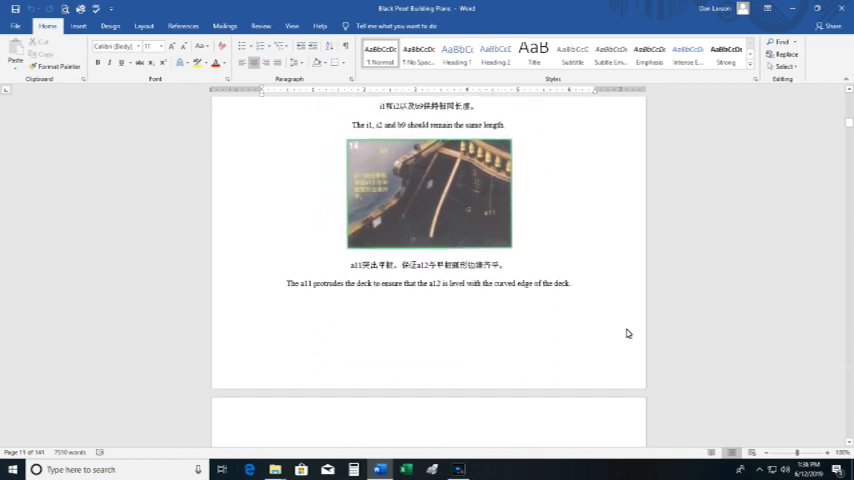